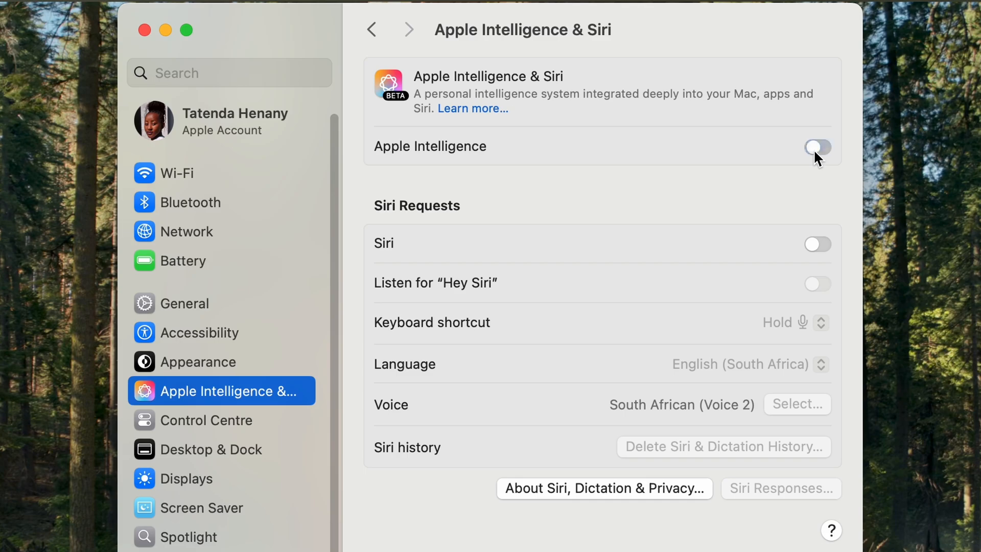
Try the Apple Intelligence toggle, then reopen System Settings from the Dock on the General pane.
left_click(817, 149)
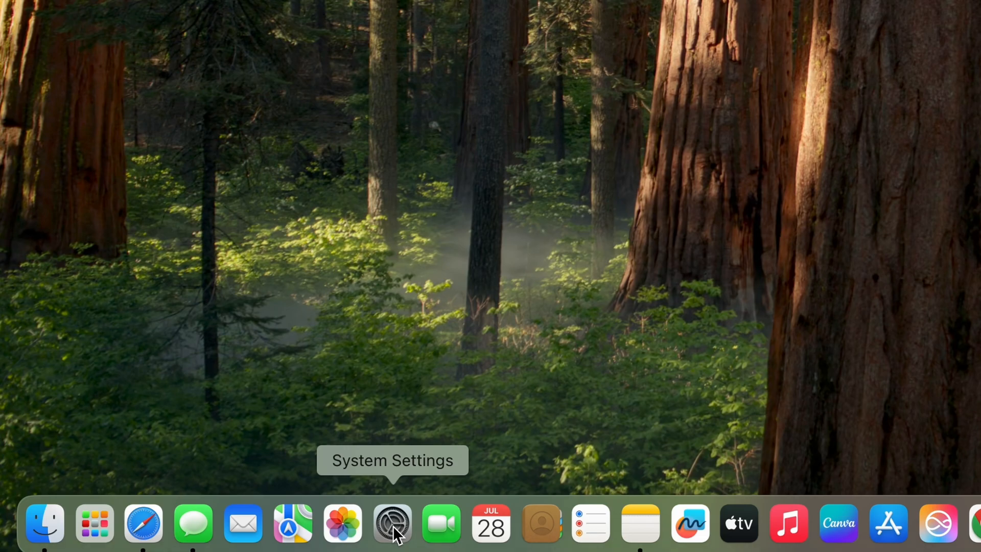
left_click(392, 525)
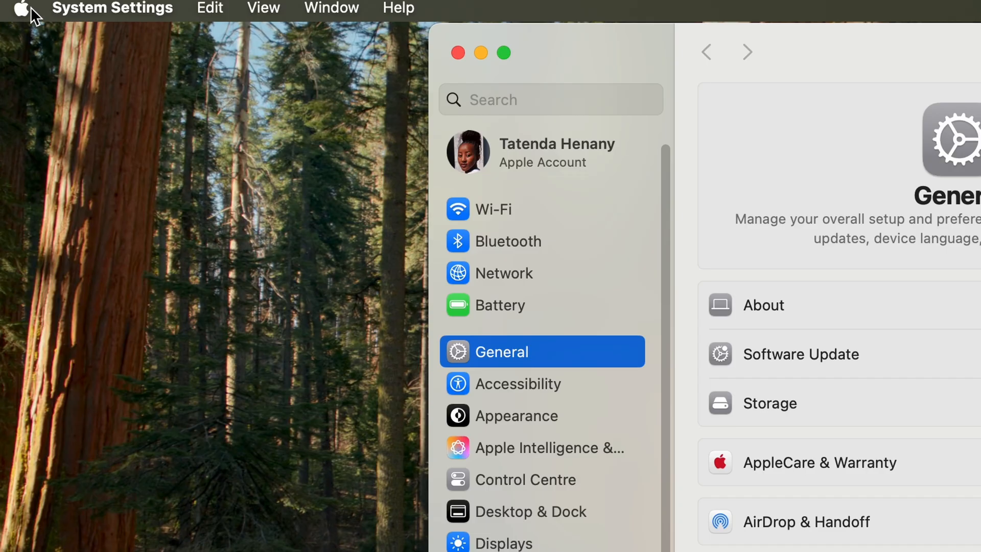
left_click(22, 9)
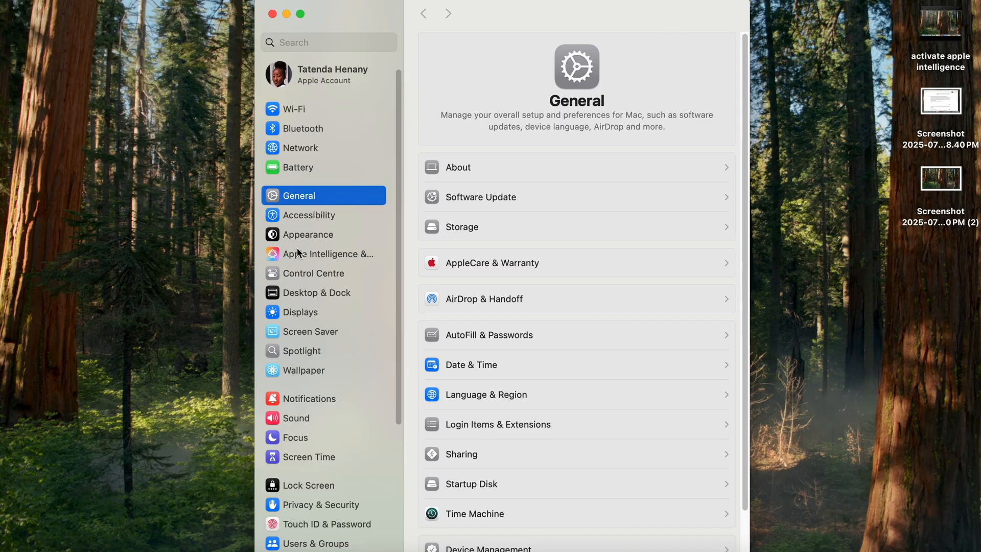
Show the Apple Intelligence & Siri page with the ChatGPT extension in view.
left_click(328, 253)
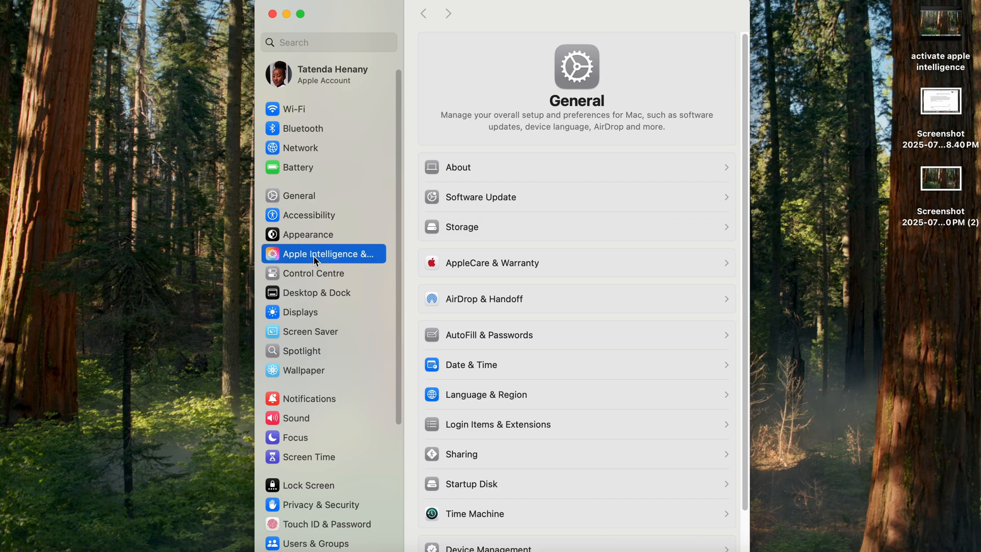
left_click(322, 254)
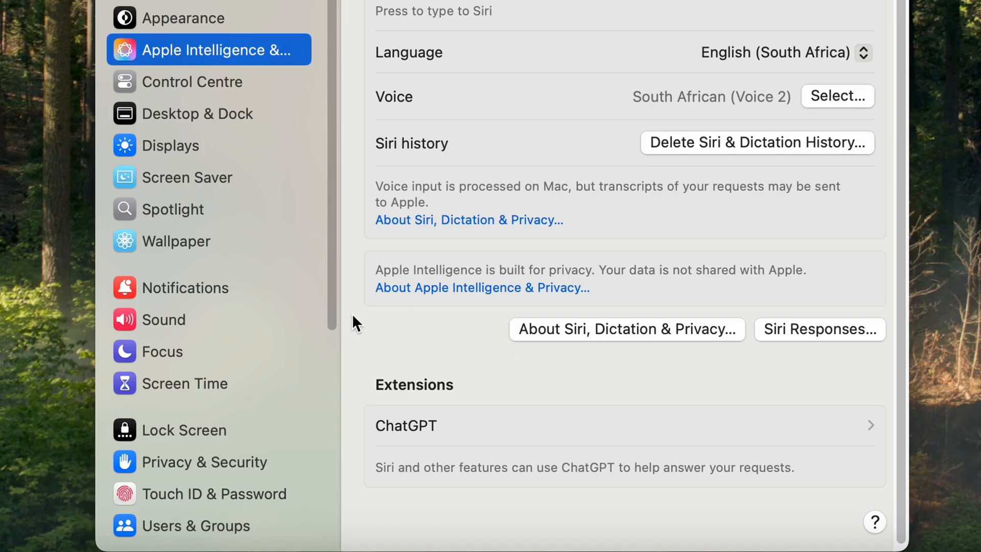
mouse_move(861, 431)
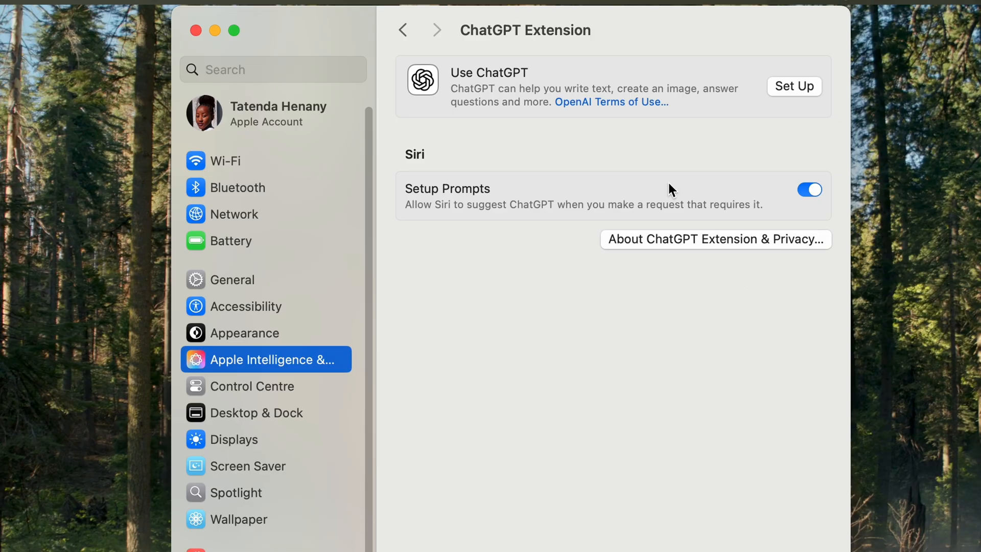
mouse_move(668, 107)
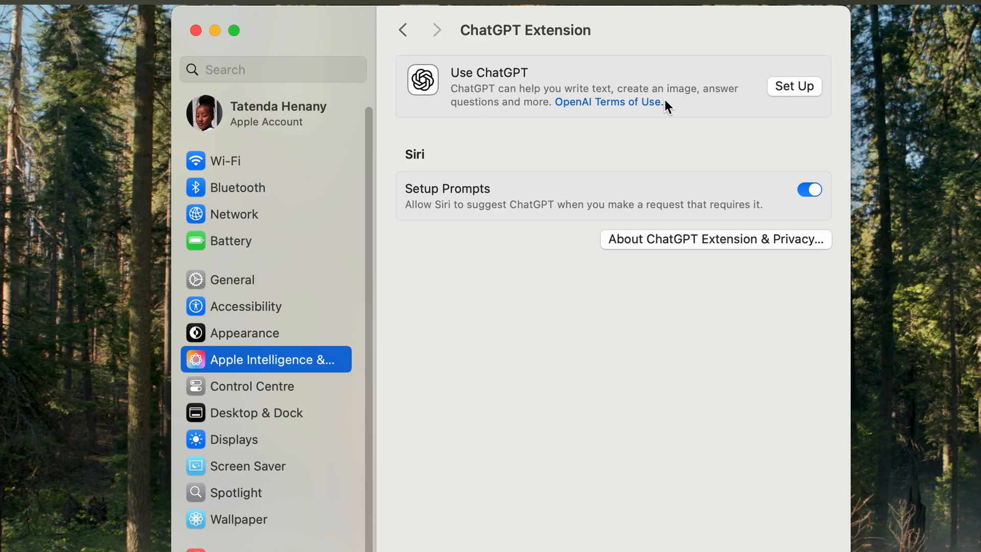
mouse_move(441, 206)
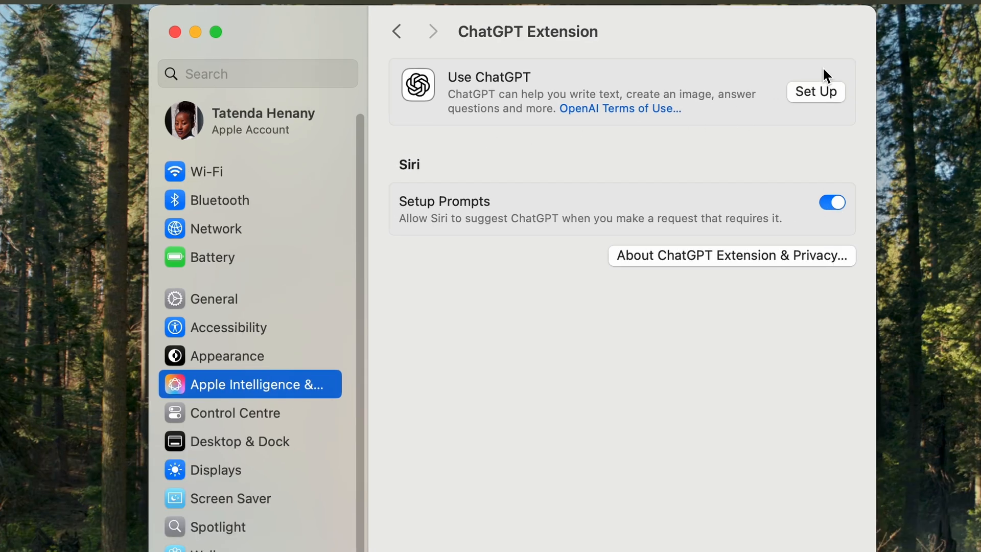
Run ChatGPT Set Up, continue past the introduction and choose Enable ChatGPT.
left_click(816, 92)
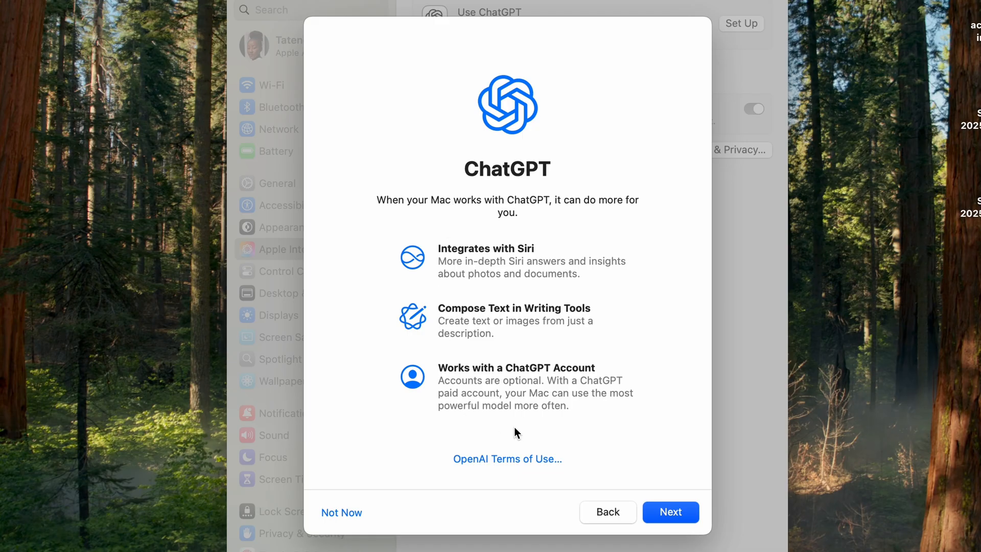
left_click(671, 510)
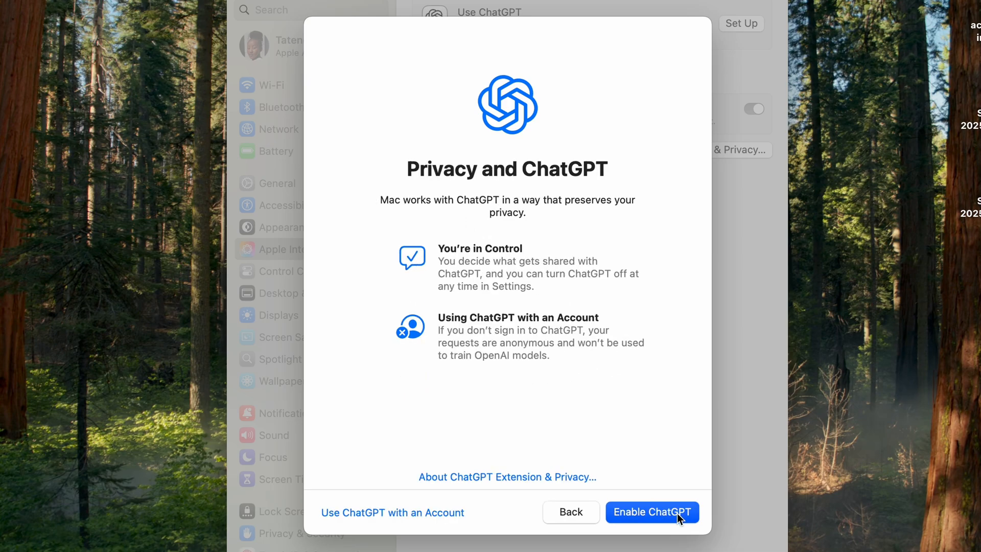
mouse_move(657, 527)
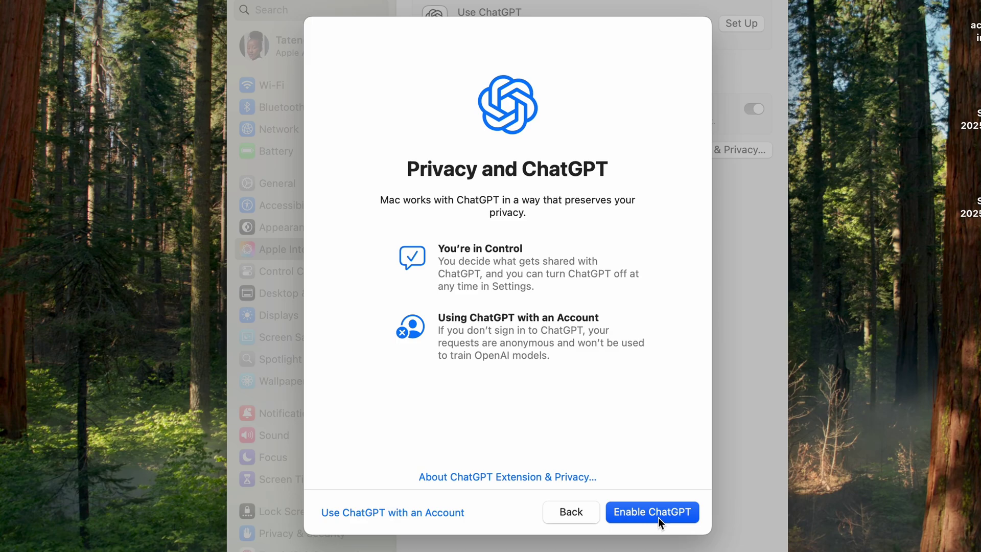
left_click(651, 511)
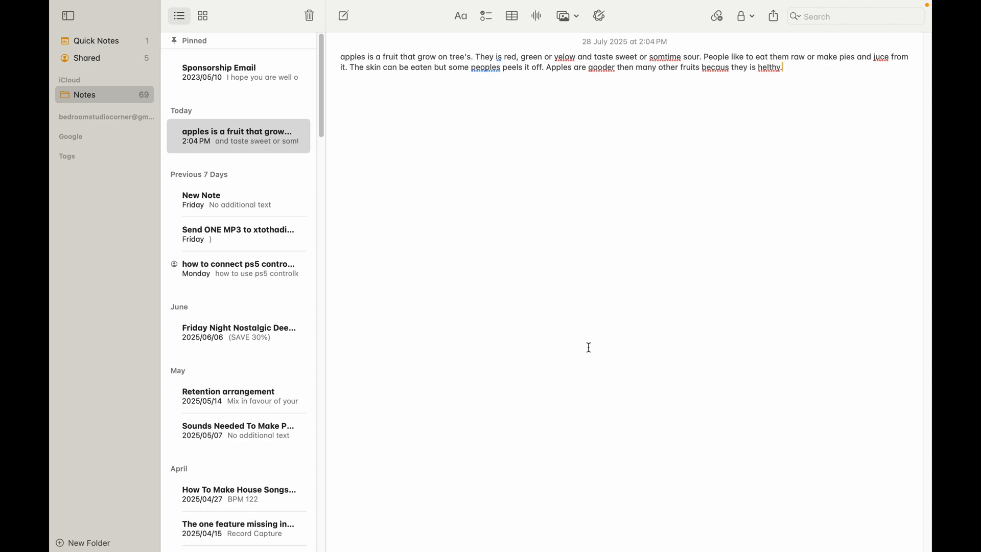
mouse_move(591, 214)
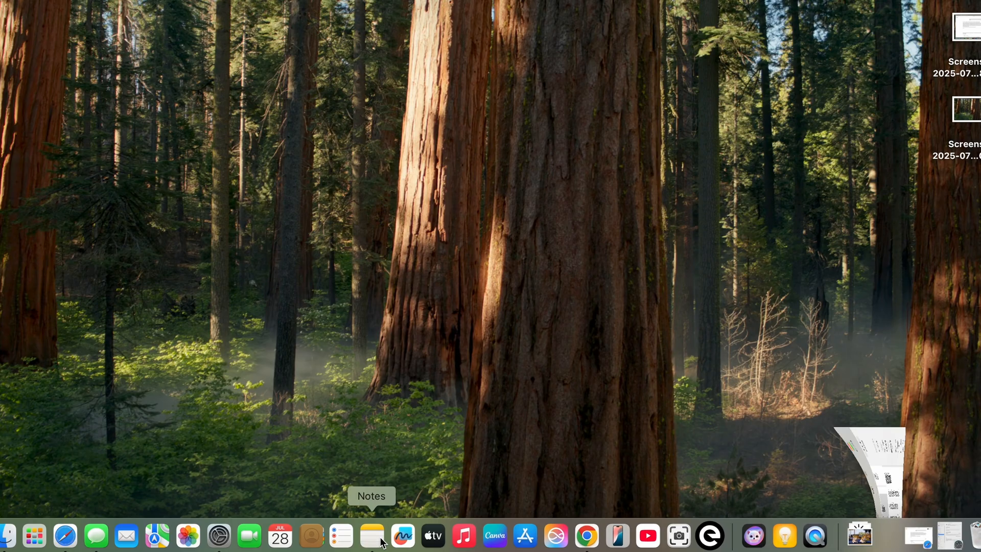
Bring up Notes from the Dock showing the misspelled apples note.
left_click(370, 535)
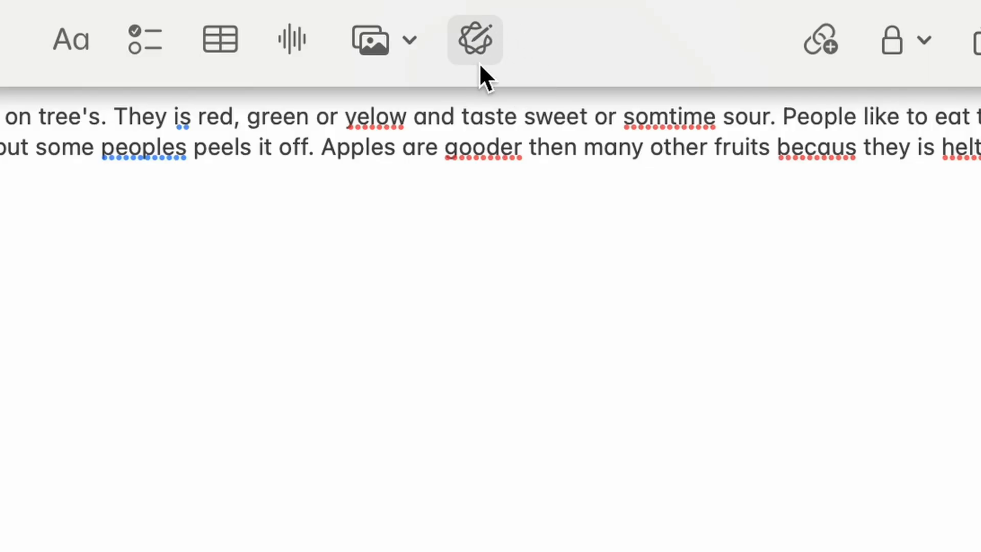
mouse_move(479, 40)
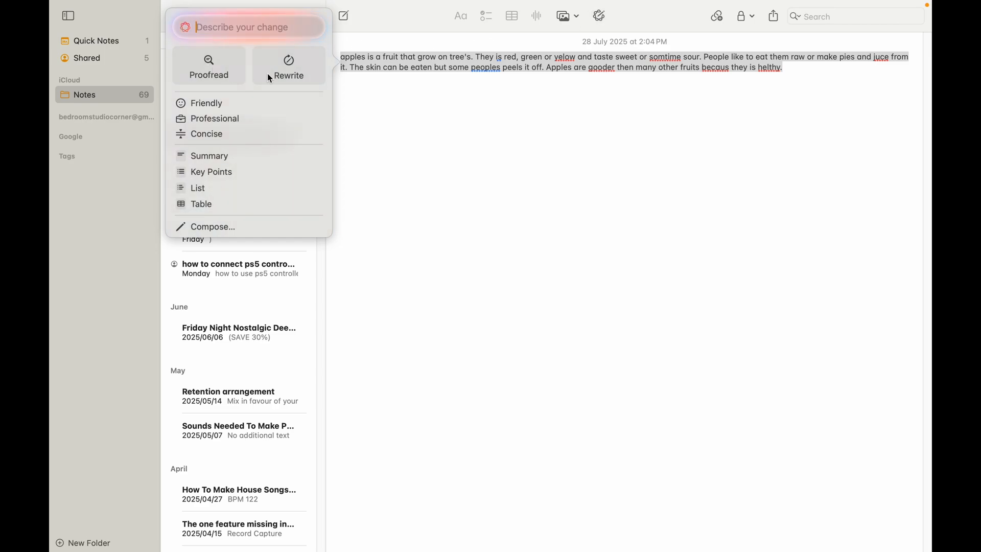
mouse_move(208, 130)
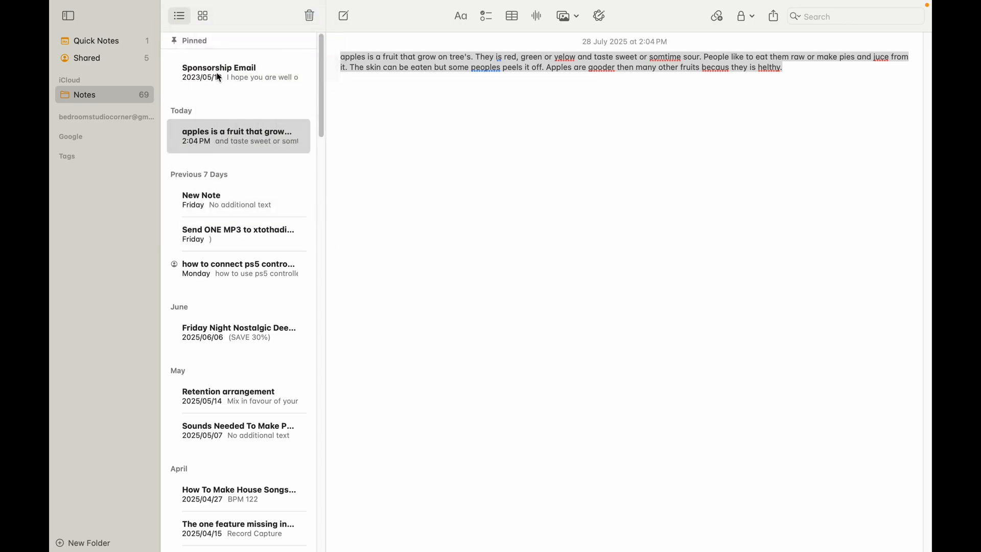
Proofread the apples paragraph, rewrite it as Concise, and keep the result with Done.
left_click(598, 15)
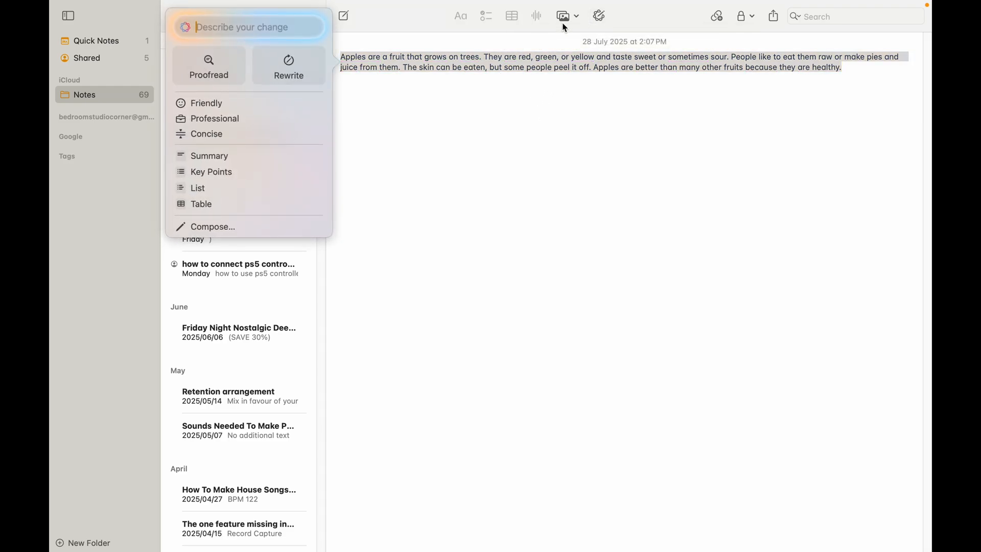
mouse_move(217, 107)
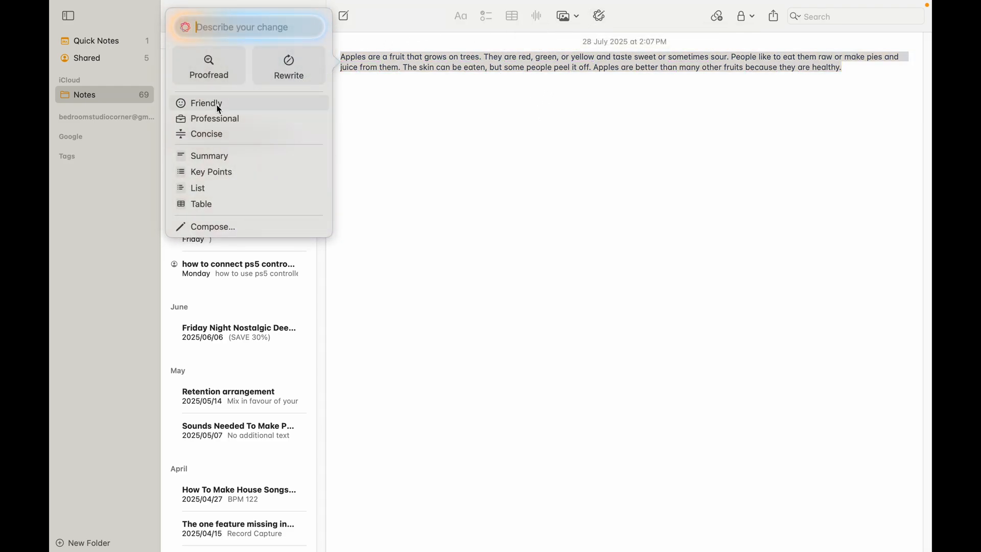
left_click(212, 119)
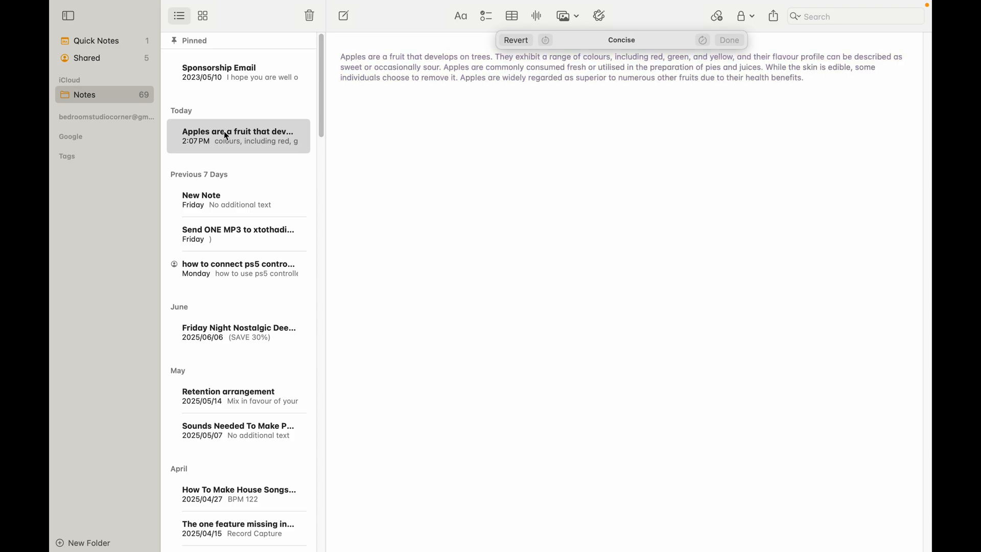
left_click(729, 40)
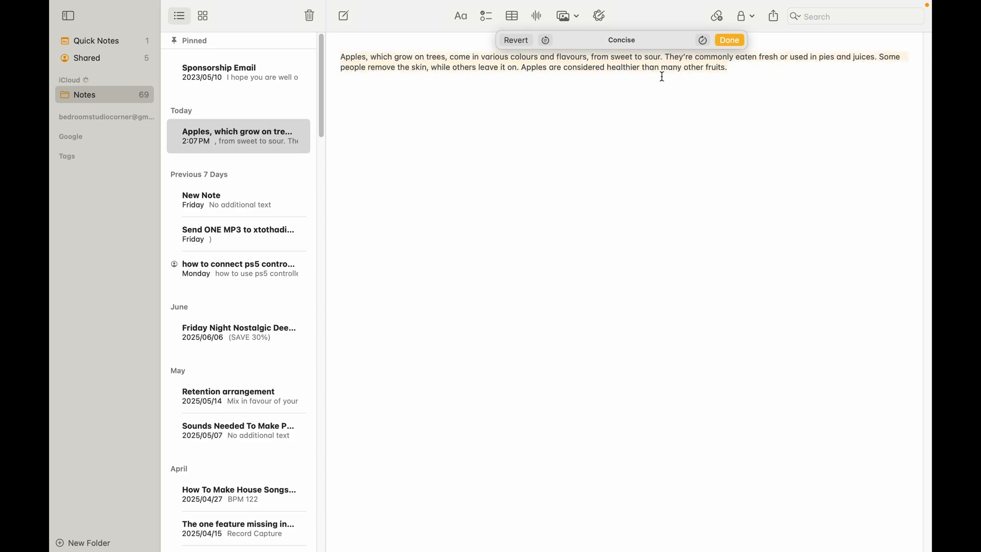
left_click(730, 40)
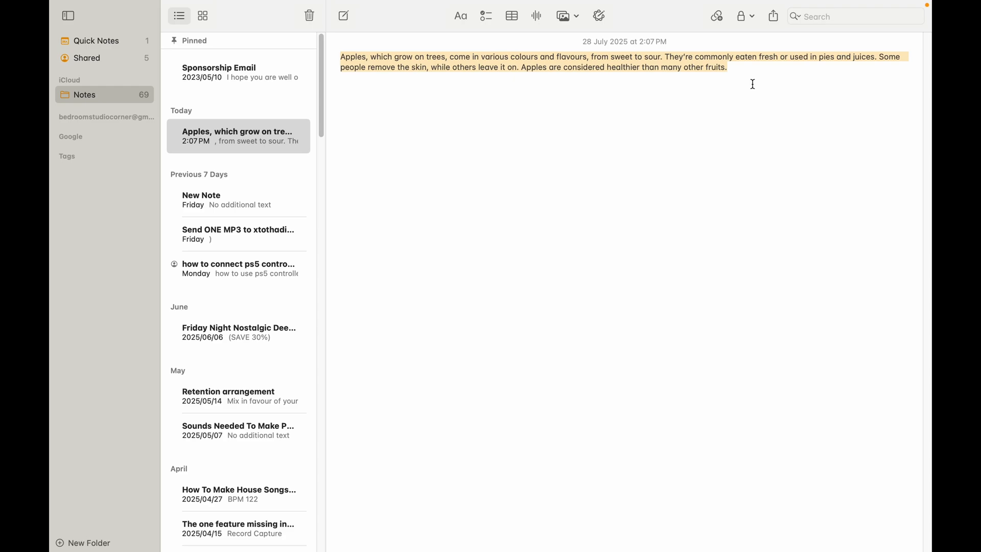